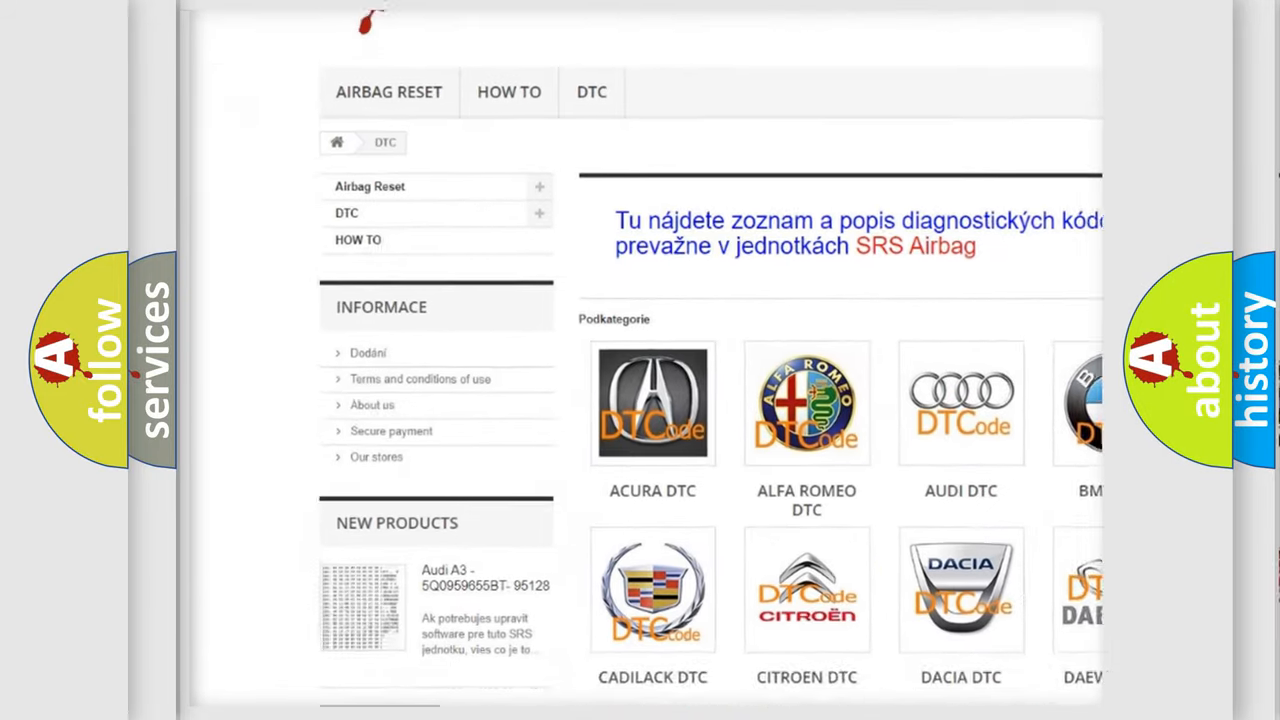
Step: Scroll down the DTC category page past the Jeep and Kia brand tiles
scroll("down", 3)
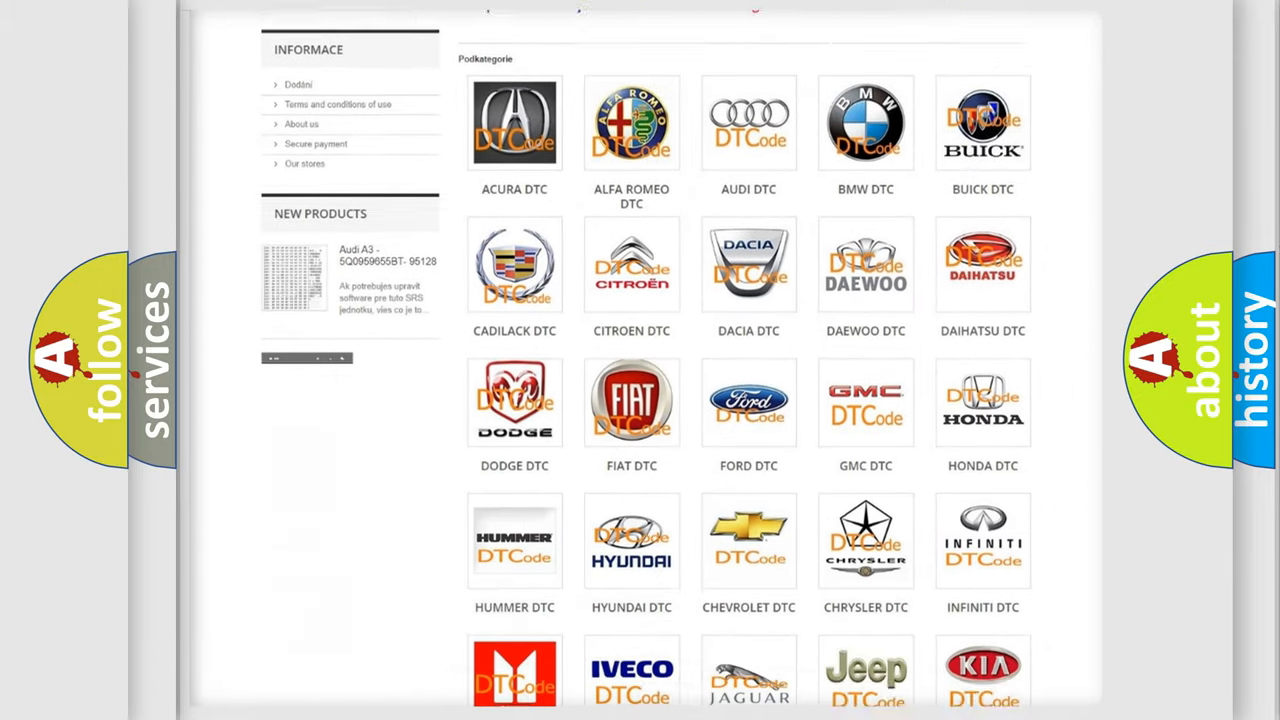
scroll("down", 3)
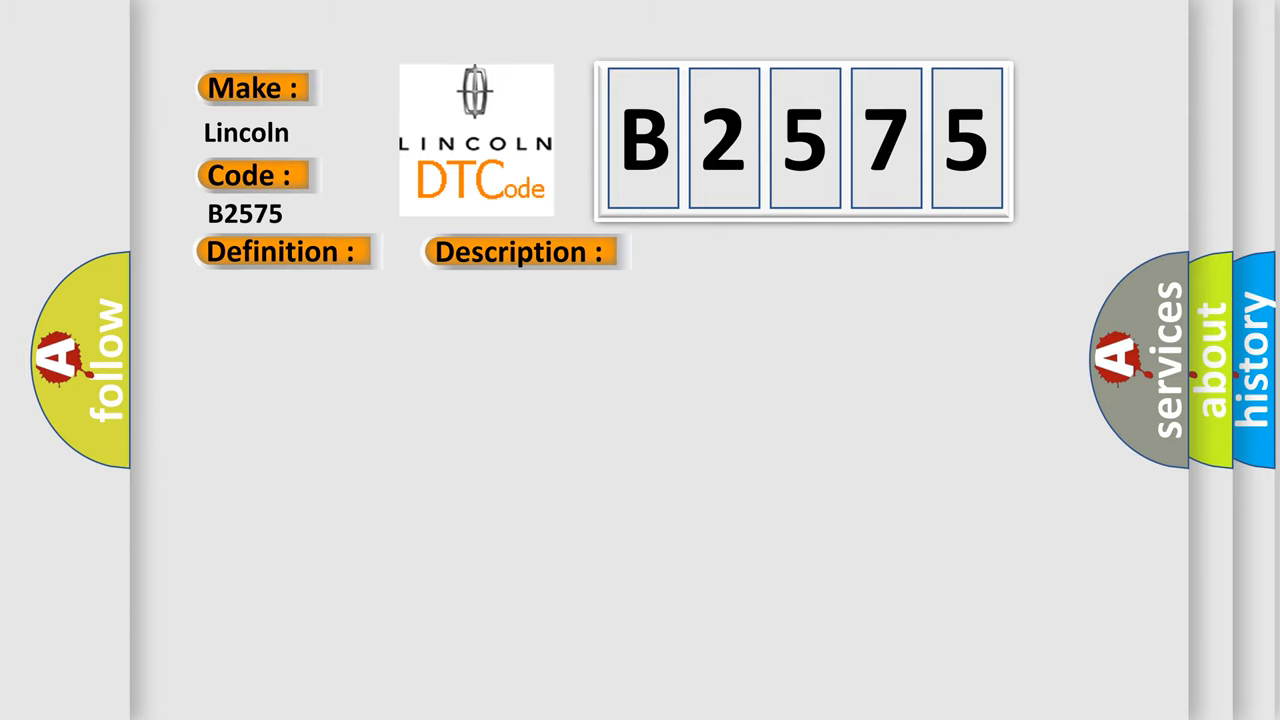
Step: Advance the slide to show B2575 causes: intermittents, poor connections, wiring and connector repairs
left_click(520, 251)
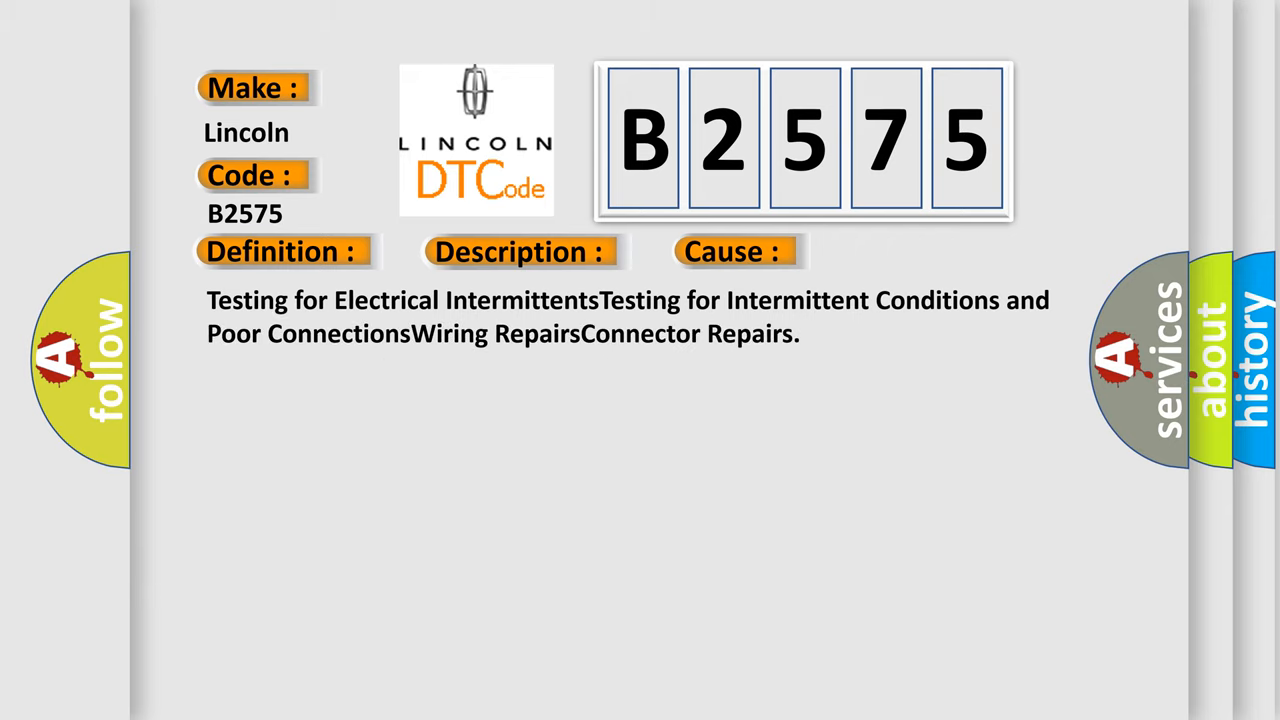